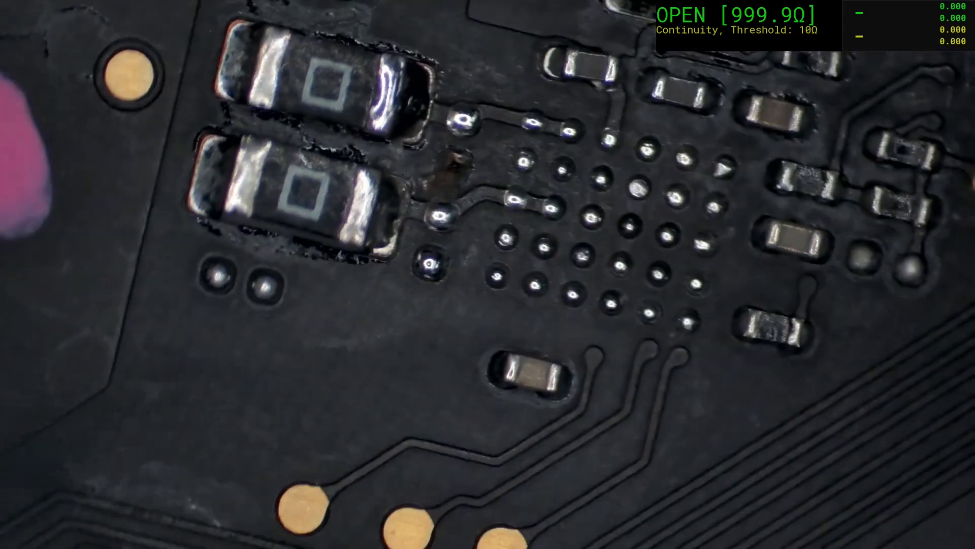
Step: Load the [Apple] 820-02100.bvr boardview by searching the library for 02100
{"action": "left_click", "coordinate": [25, 23]}
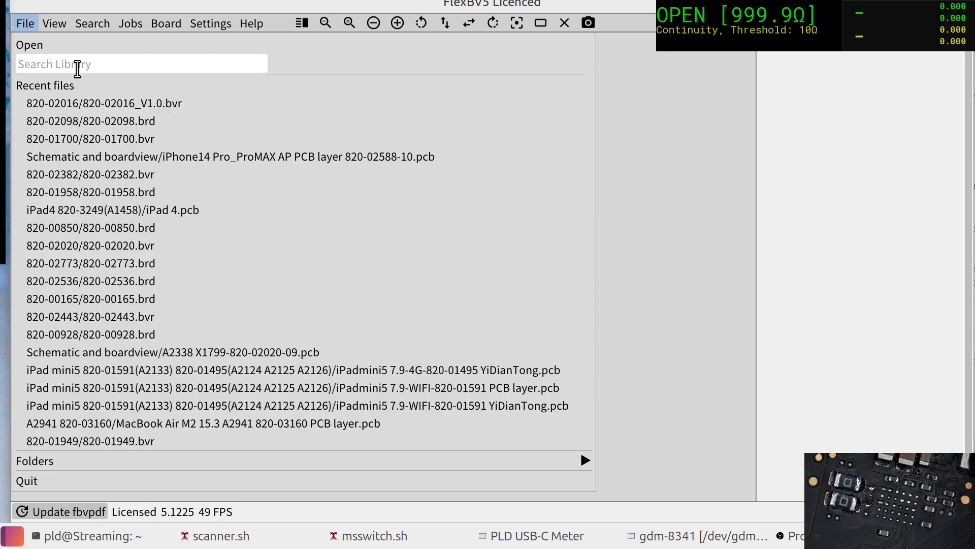
{"action": "type", "text": "02100"}
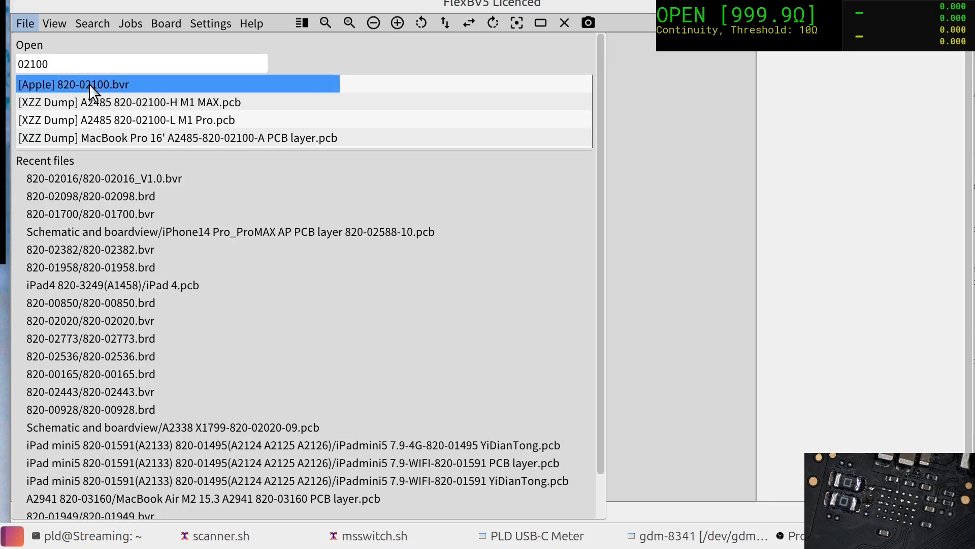
{"action": "double_click", "coordinate": [73, 84]}
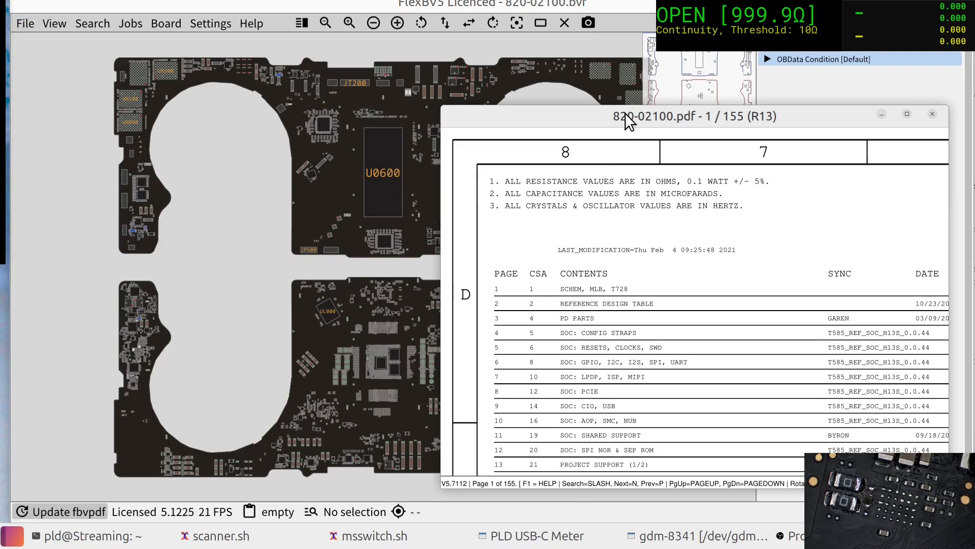
Step: Zoom to CR709, select UR700 and CR709 pin 1 to list their pin details
{"action": "left_click", "coordinate": [931, 113]}
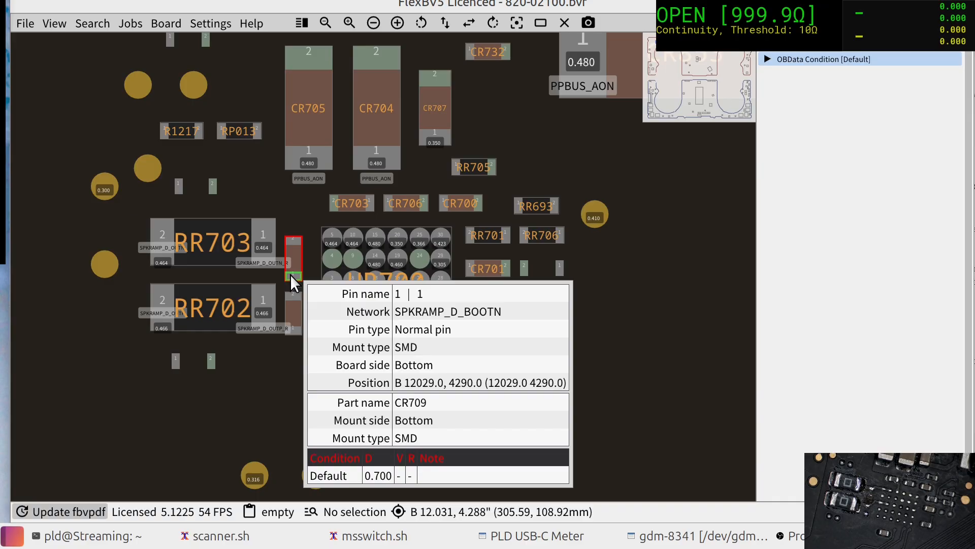
{"action": "mouse_move", "coordinate": [333, 260]}
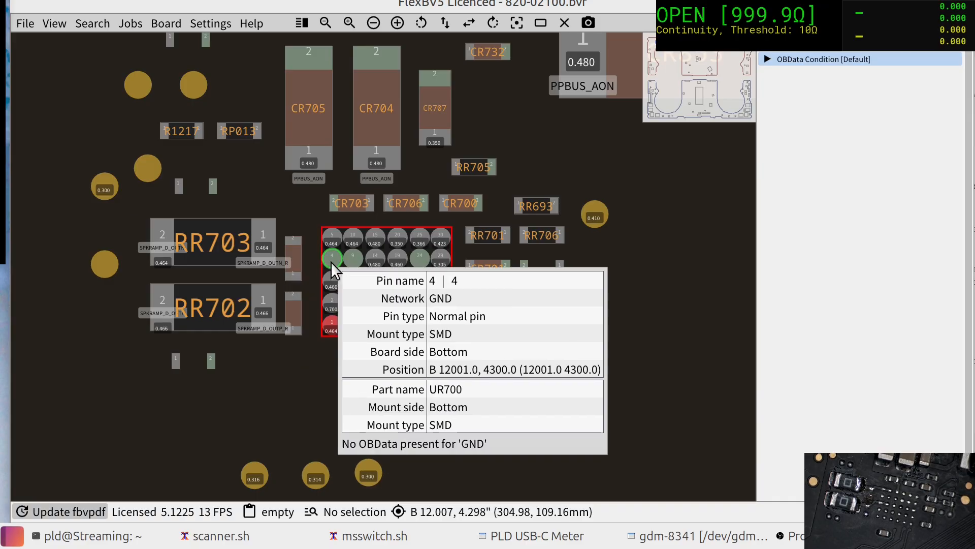
{"action": "left_click", "coordinate": [292, 258]}
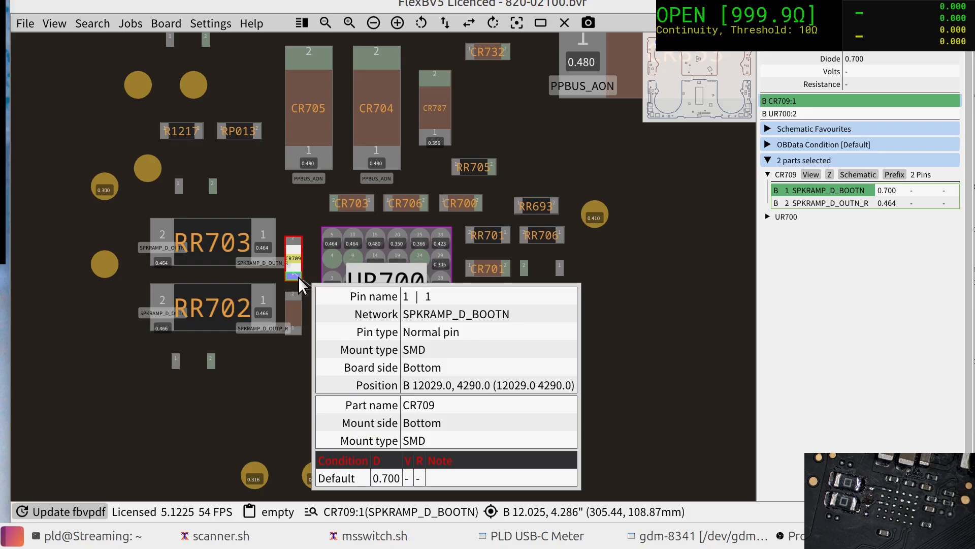
{"action": "left_click", "coordinate": [382, 283]}
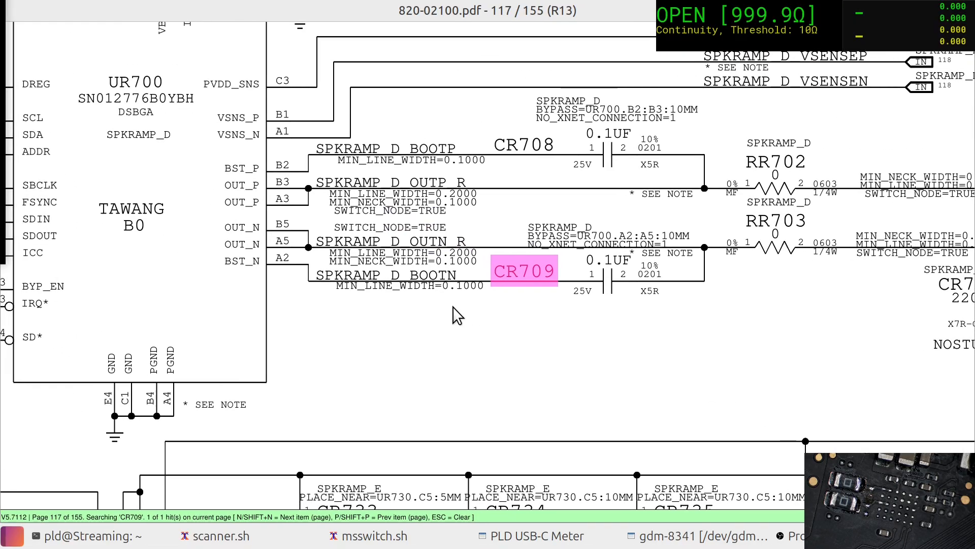
{"action": "mouse_move", "coordinate": [373, 292]}
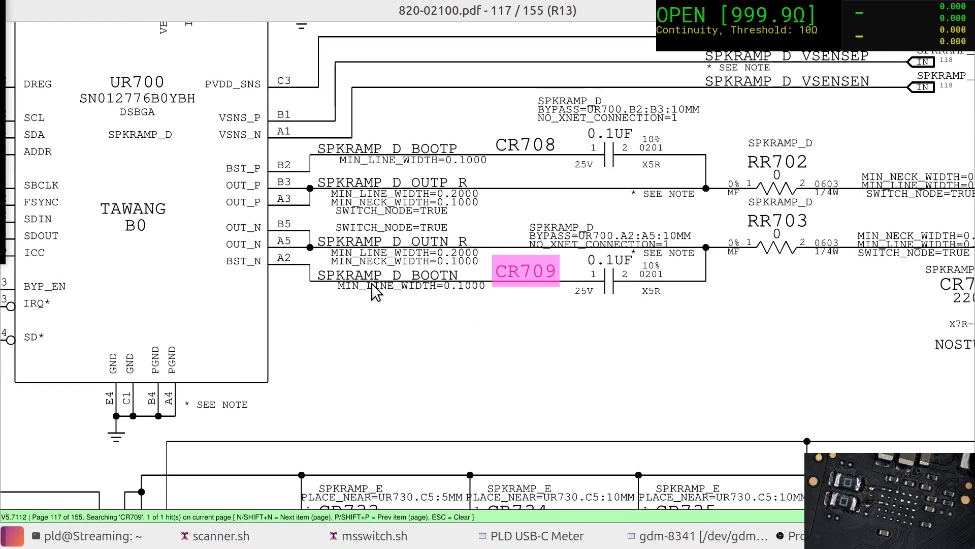
{"action": "mouse_move", "coordinate": [573, 304]}
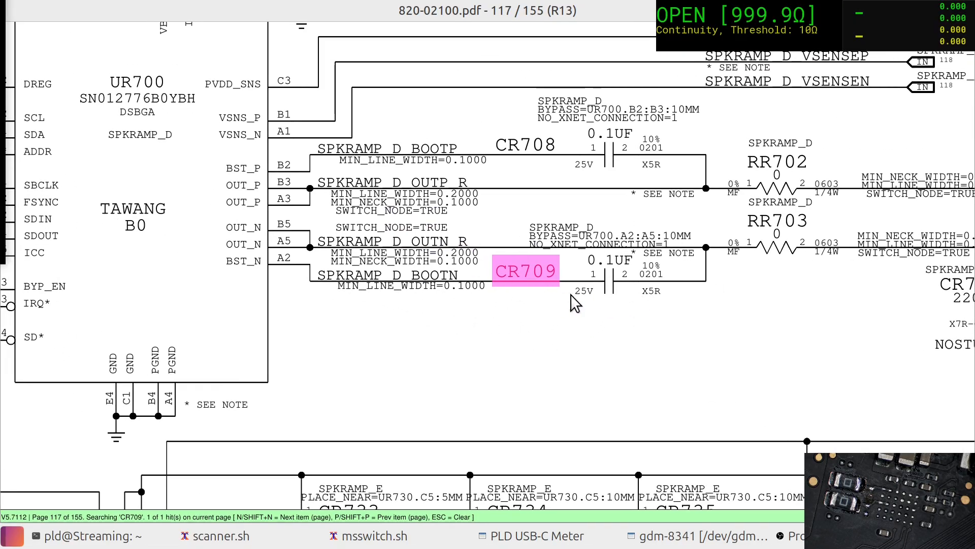
{"action": "mouse_move", "coordinate": [573, 269]}
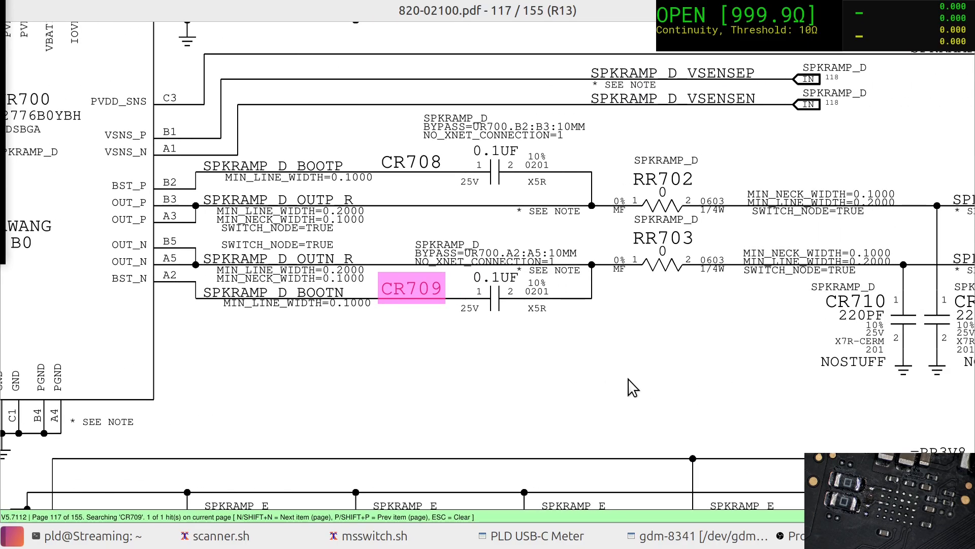
{"action": "mouse_move", "coordinate": [593, 311]}
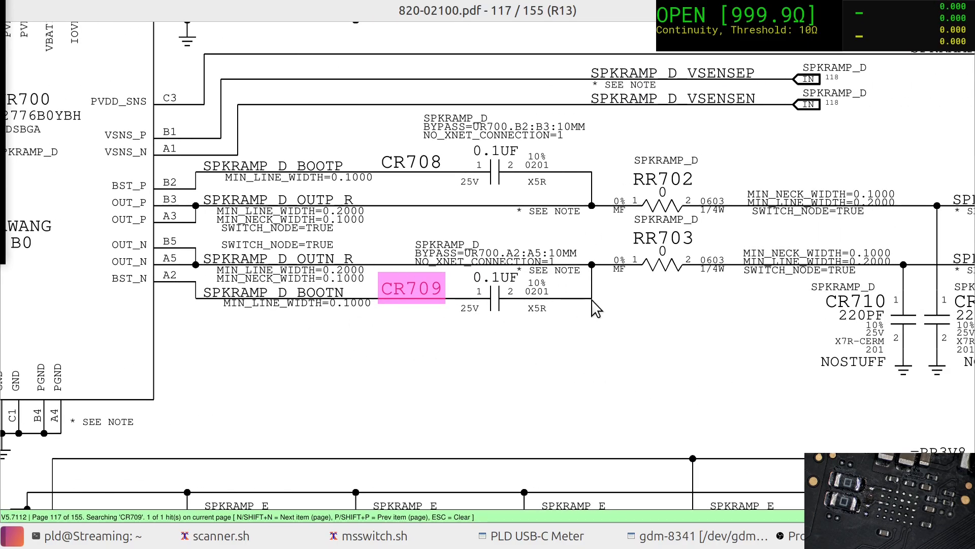
{"action": "mouse_move", "coordinate": [595, 321]}
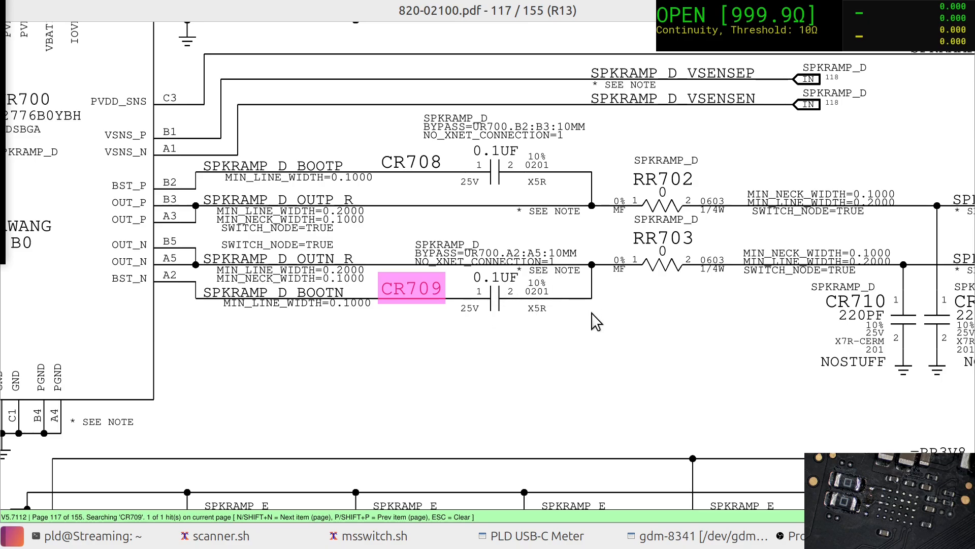
{"action": "mouse_move", "coordinate": [442, 293]}
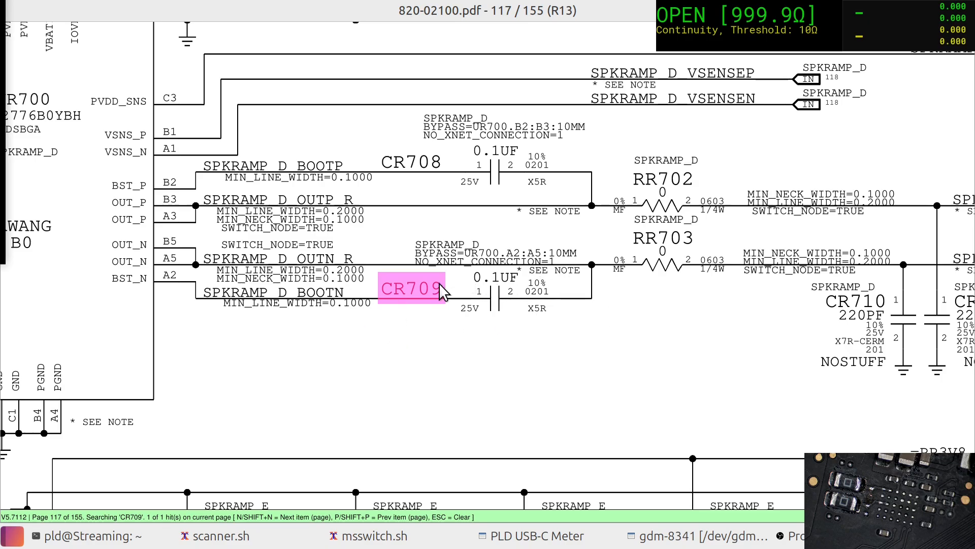
{"action": "mouse_move", "coordinate": [635, 261]}
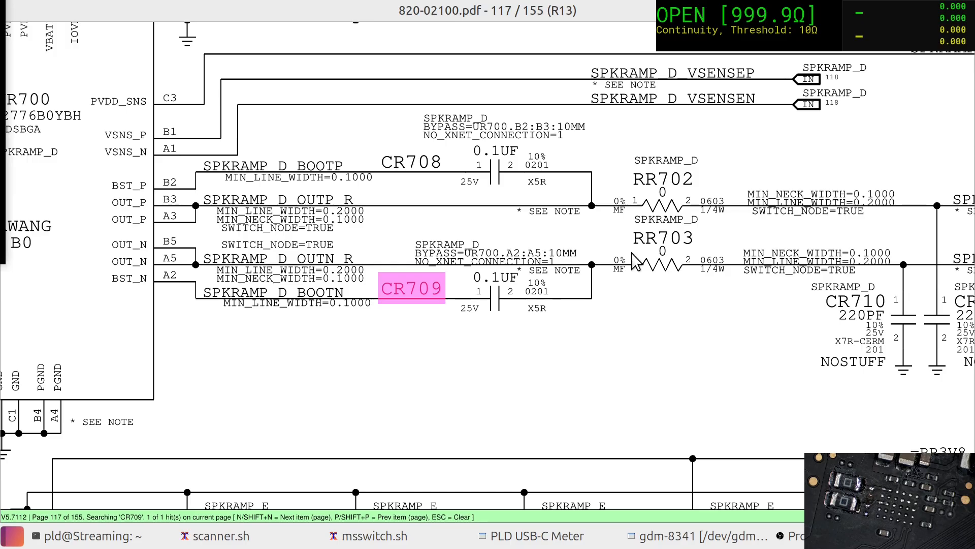
{"action": "mouse_move", "coordinate": [544, 274]}
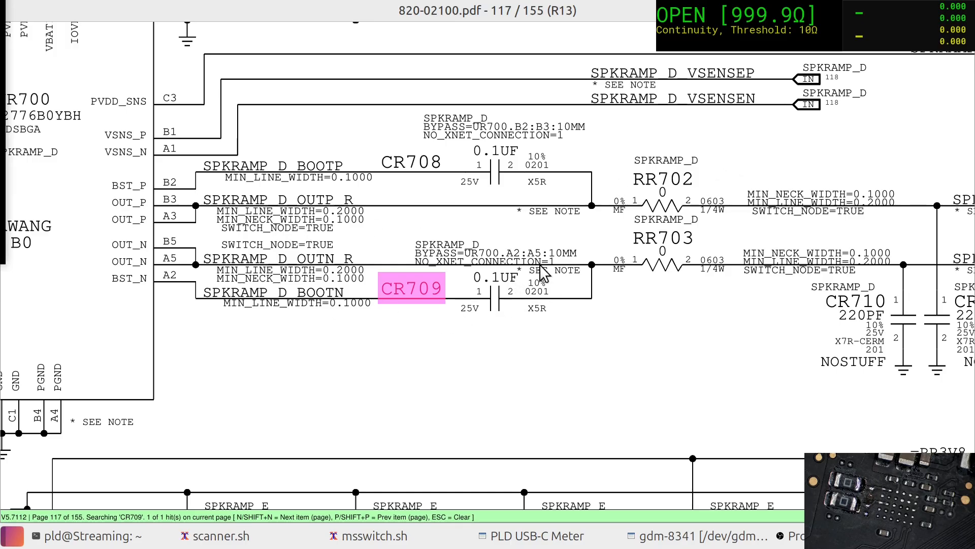
{"action": "mouse_move", "coordinate": [668, 246]}
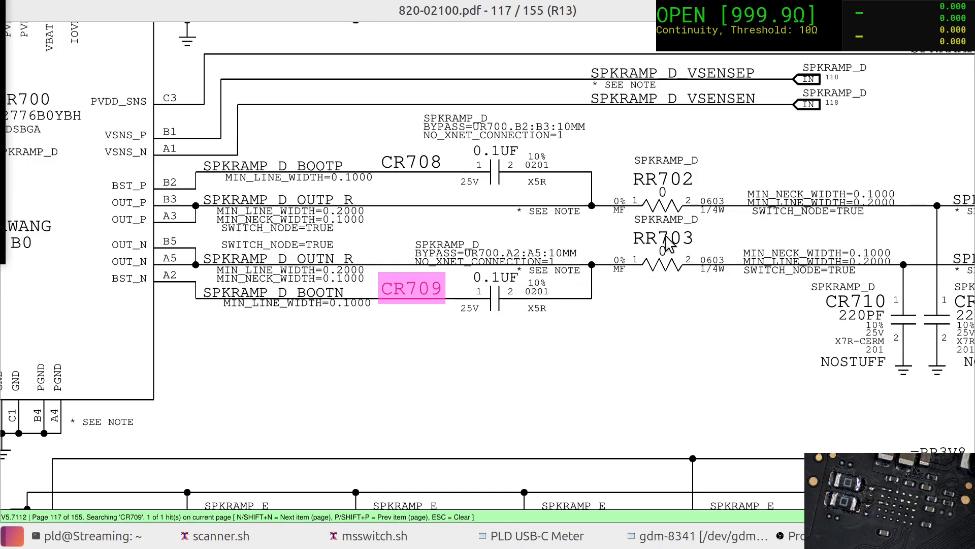
{"action": "mouse_move", "coordinate": [476, 77]}
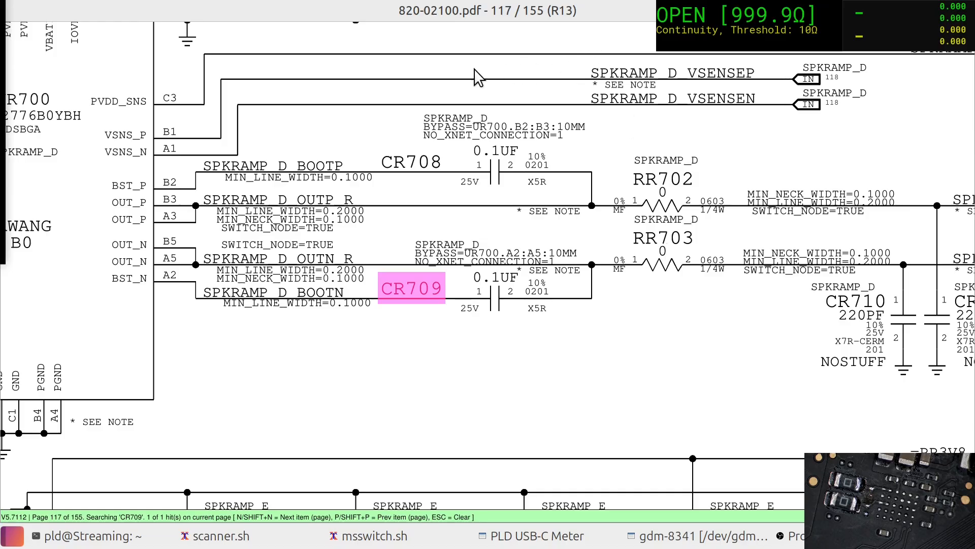
{"action": "mouse_move", "coordinate": [180, 253]}
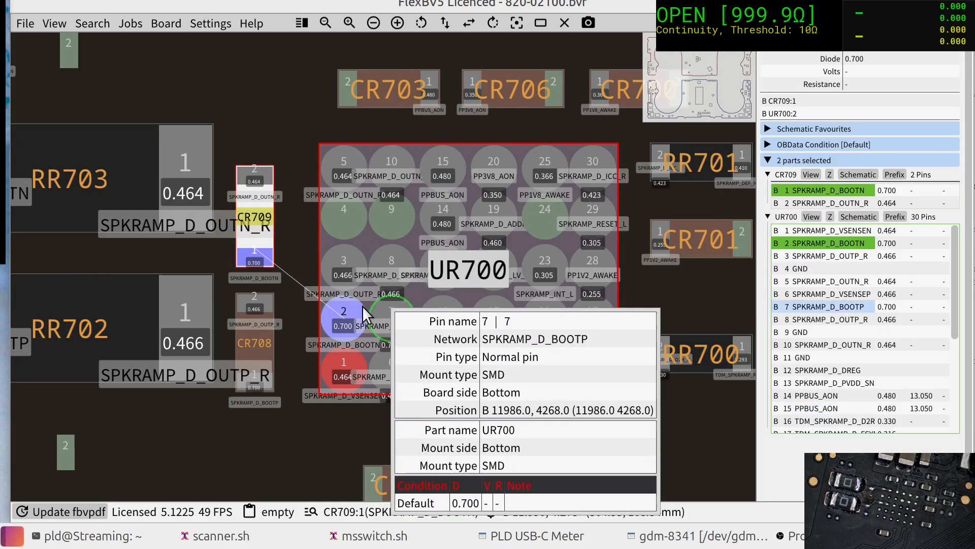
Step: Select UR700 pin 2 and CR709 pin 1 to show both on the SPKRAMP_D_BOOTN net
{"action": "left_click", "coordinate": [342, 317]}
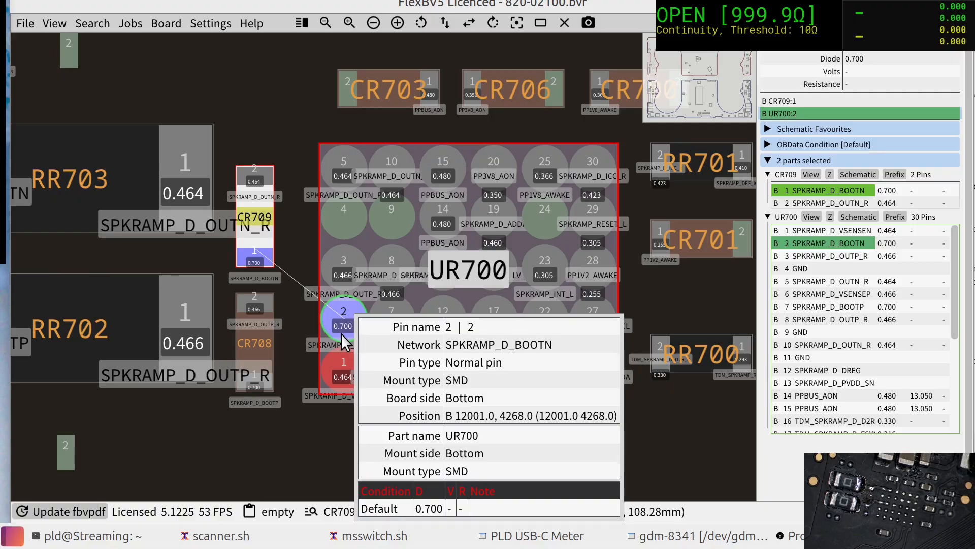
{"action": "left_click", "coordinate": [252, 258]}
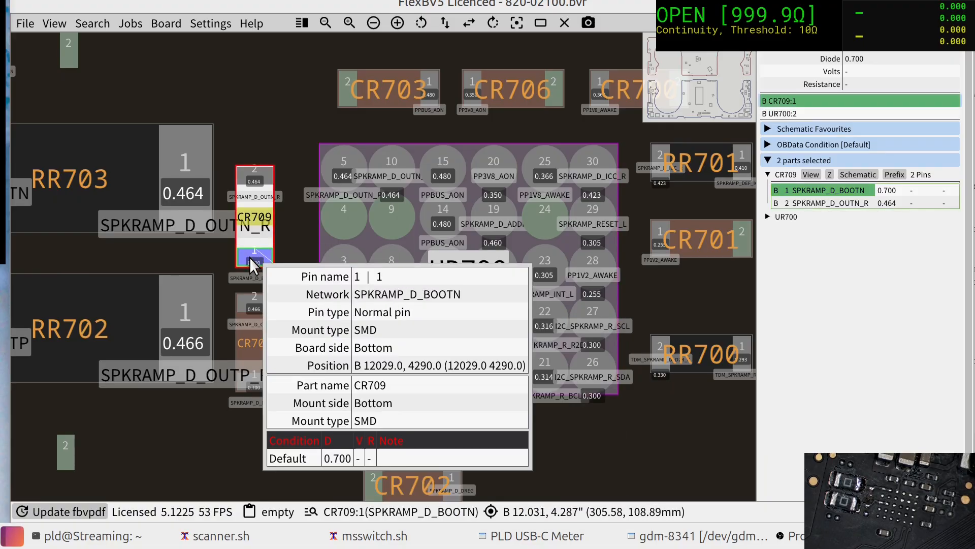
{"action": "left_click", "coordinate": [343, 317]}
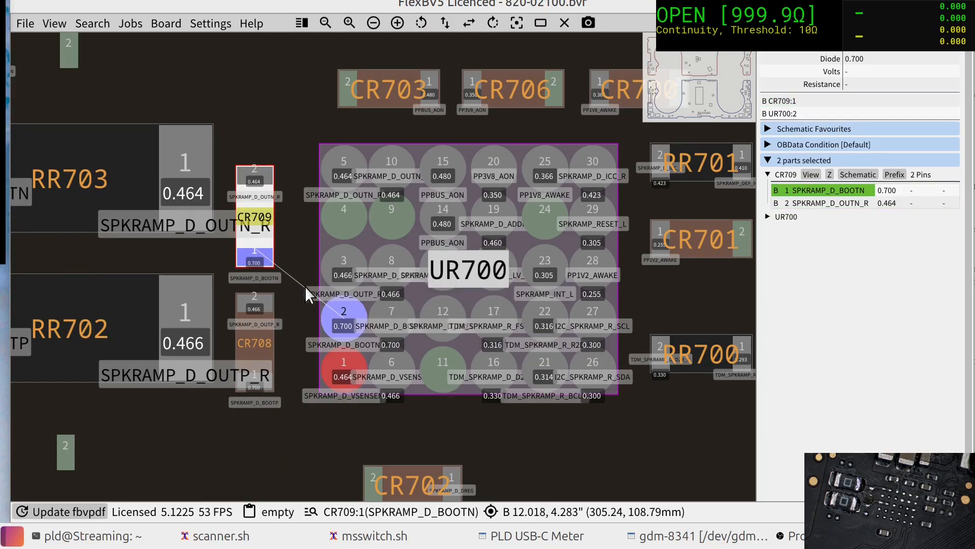
{"action": "left_click", "coordinate": [342, 316]}
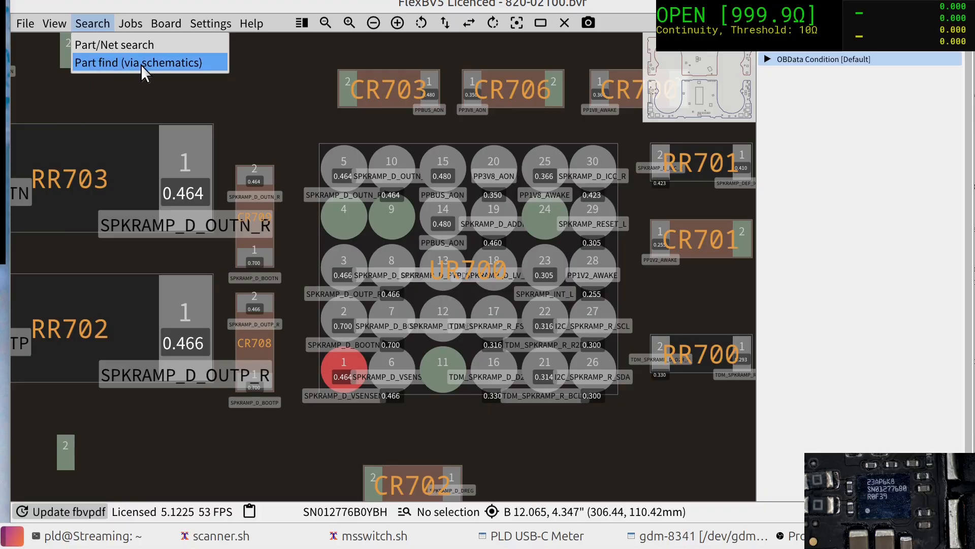
Step: Run a Part Find (via schematics) search for SN012776B0YBH across the Apple folder
{"action": "left_click", "coordinate": [138, 62]}
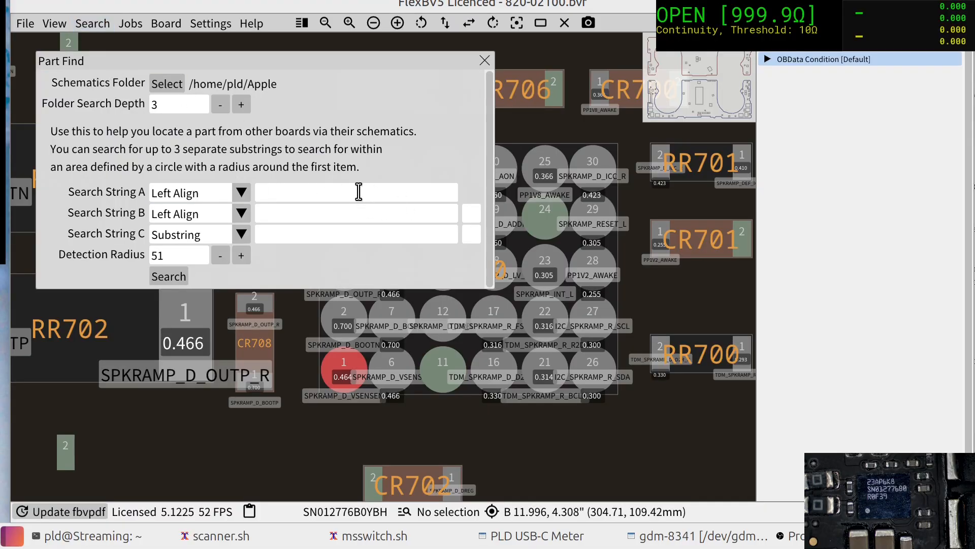
{"action": "type", "text": "SN012776B0YBH"}
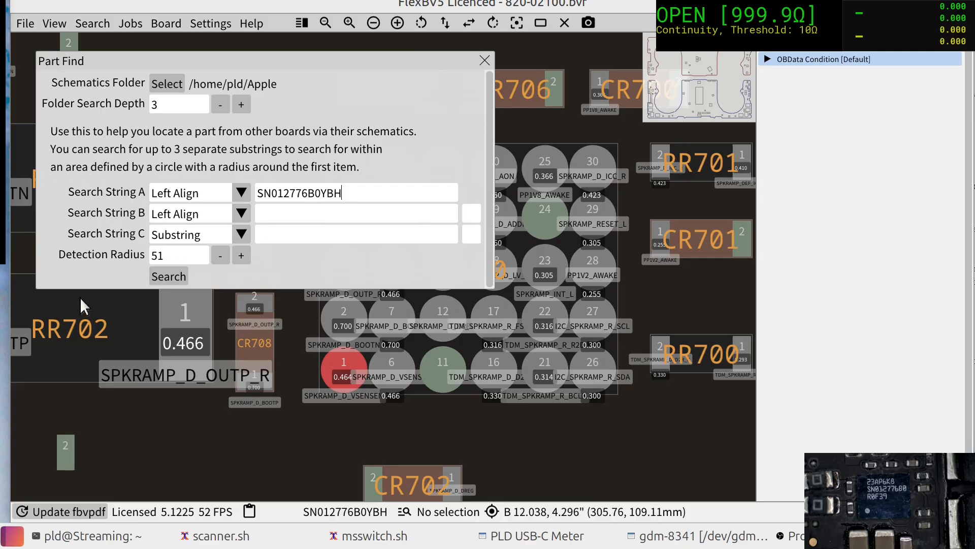
{"action": "left_click", "coordinate": [168, 275]}
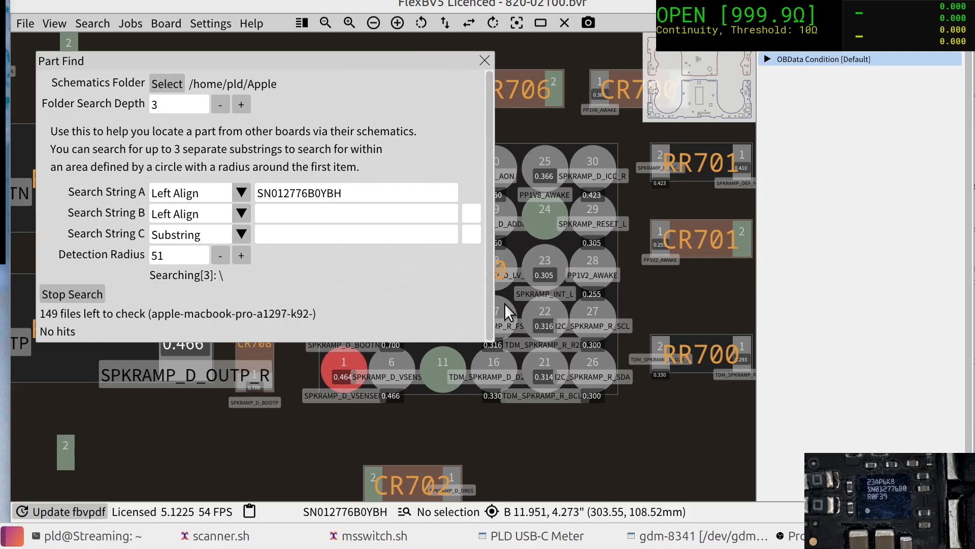